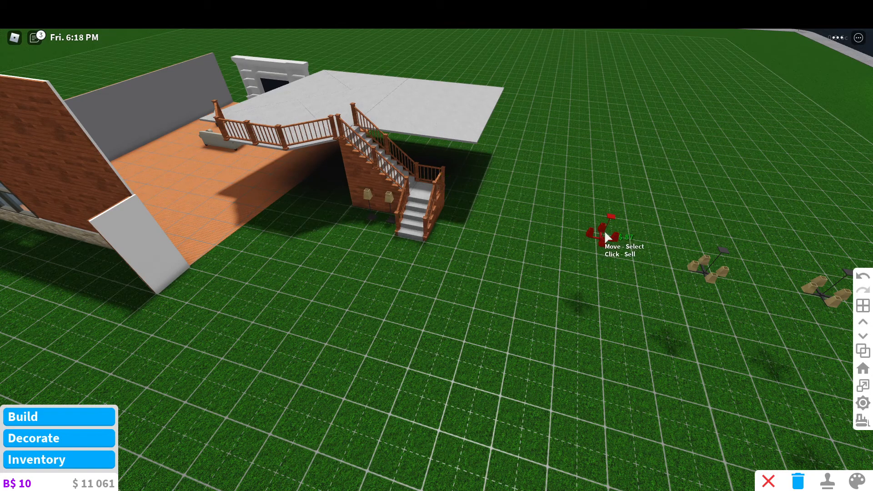
Step: Sell the small red item and the Traditional Entertainment Center for $3,387, reaching $18,597
{"action": "left_click", "coordinate": [607, 239]}
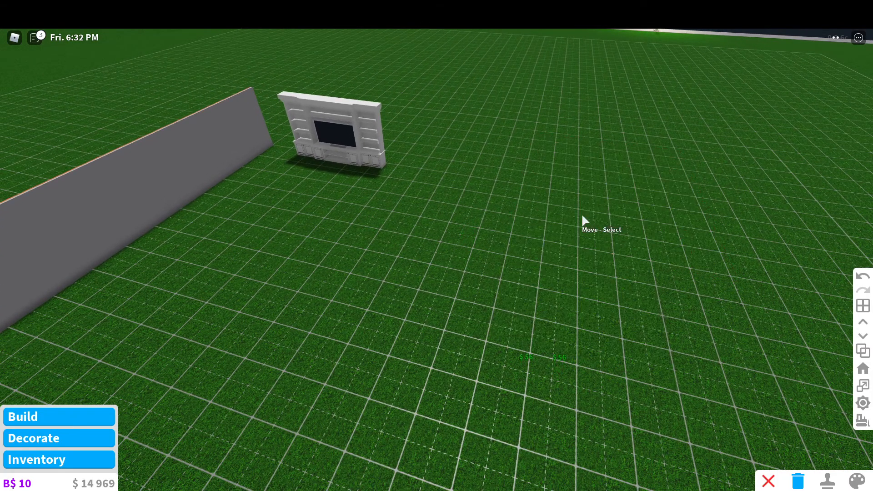
{"action": "left_click", "coordinate": [798, 481]}
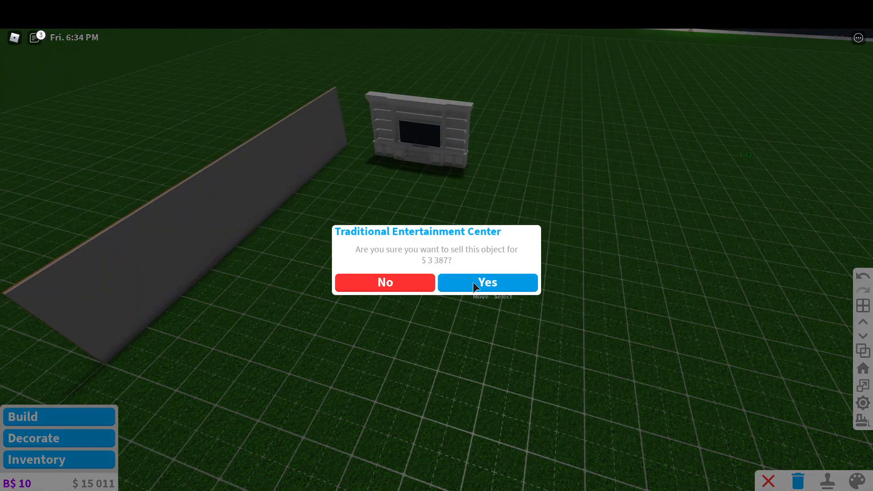
{"action": "left_click", "coordinate": [487, 282]}
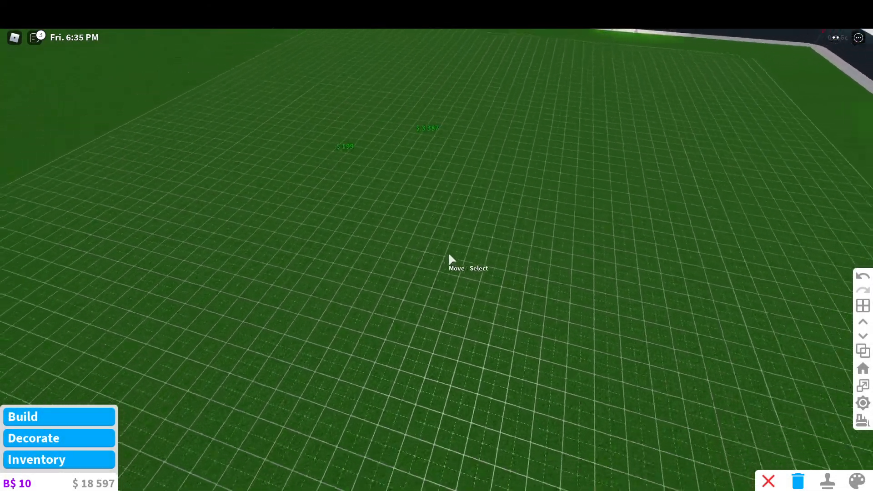